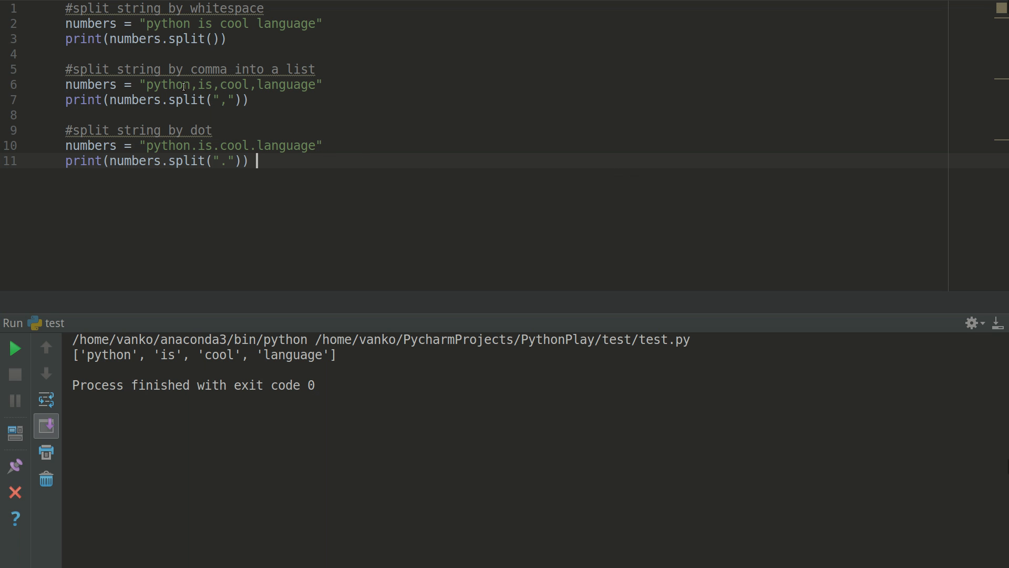
pyautogui.moveTo(192, 52)
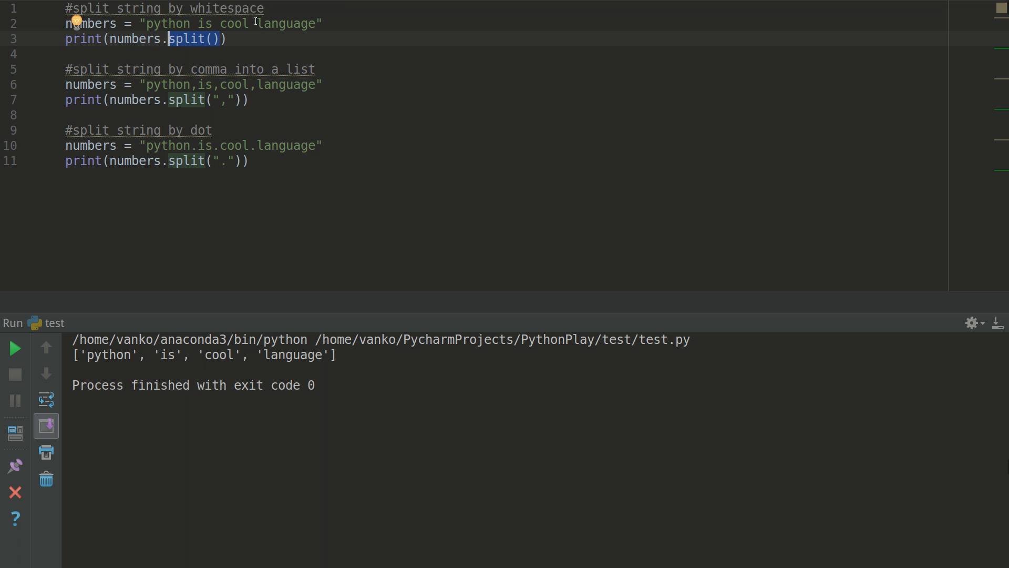
pyautogui.moveTo(231, 100)
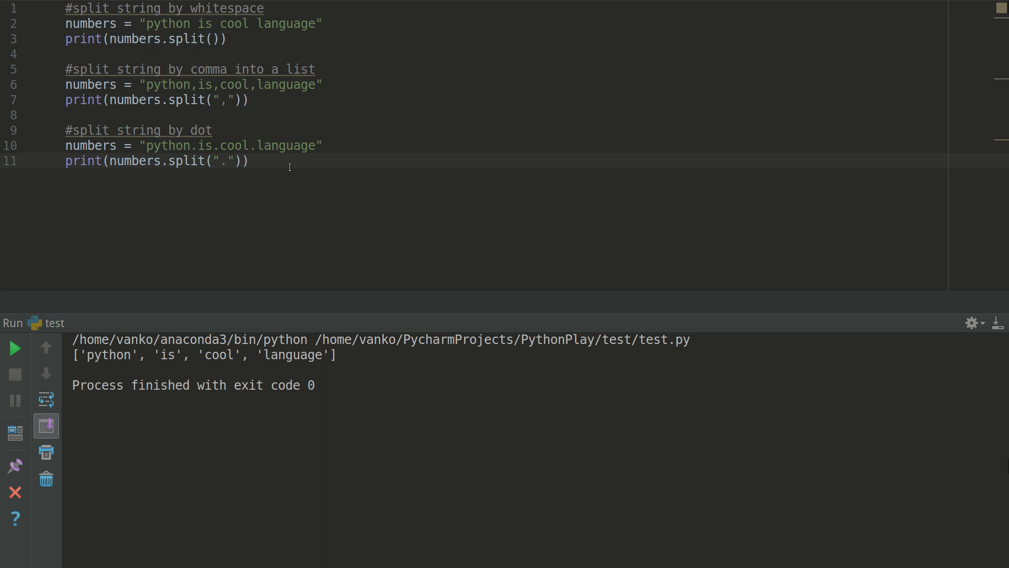
# Step: Run test.py to print the four-word list from the whitespace, comma and dot splits
pyautogui.click(14, 348)
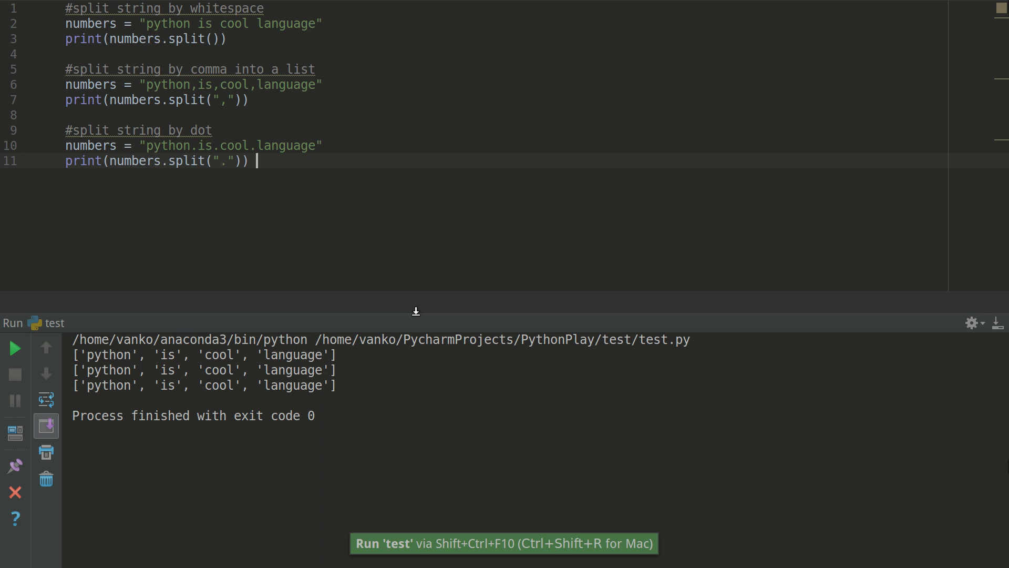
pyautogui.moveTo(143, 481)
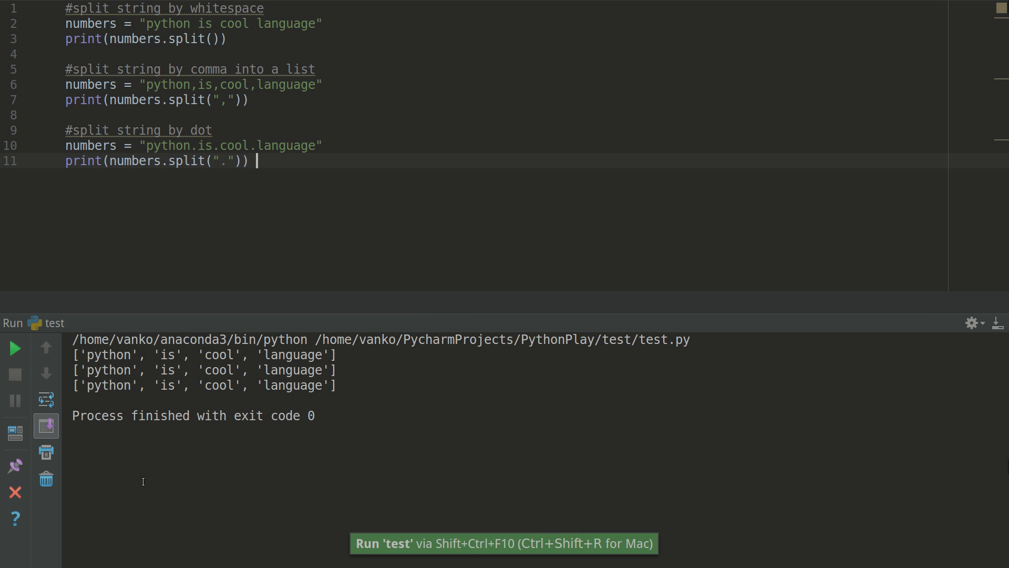
pyautogui.moveTo(217, 208)
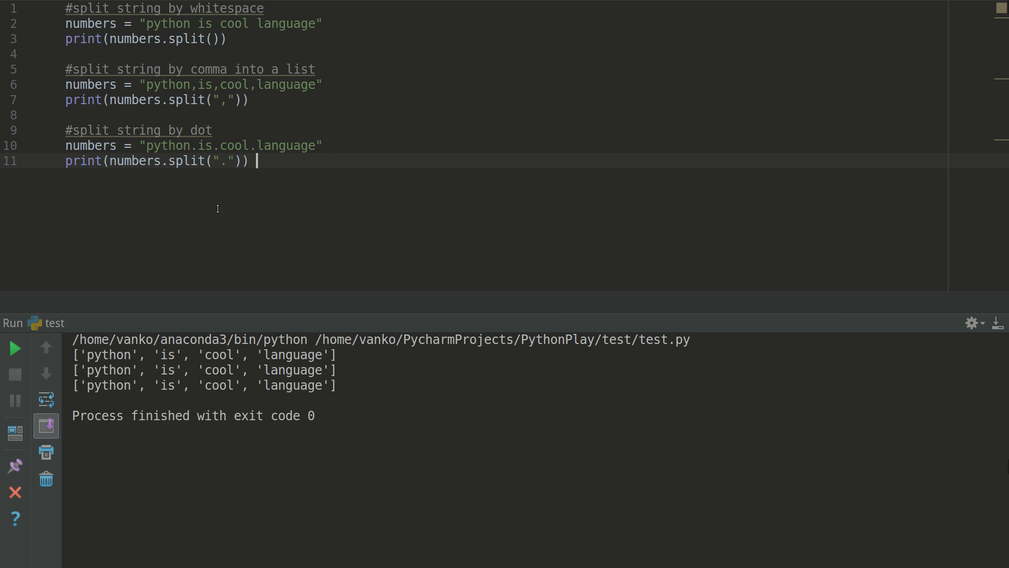
pyautogui.moveTo(222, 151)
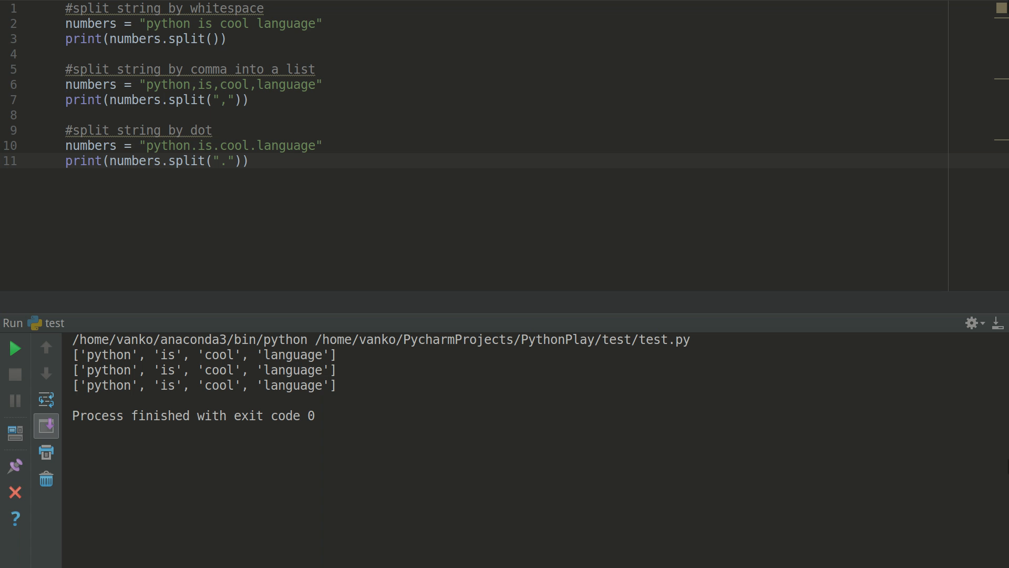
# Step: Paste the re.findall example extracting words and digit groups over the editor contents
pyautogui.press('ctrl+v')
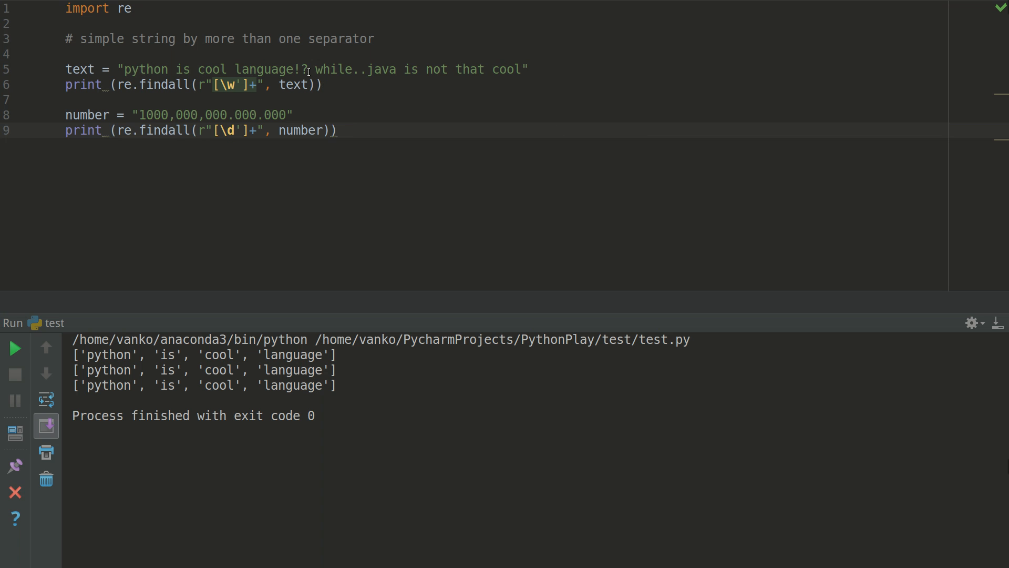
pyautogui.moveTo(306, 69)
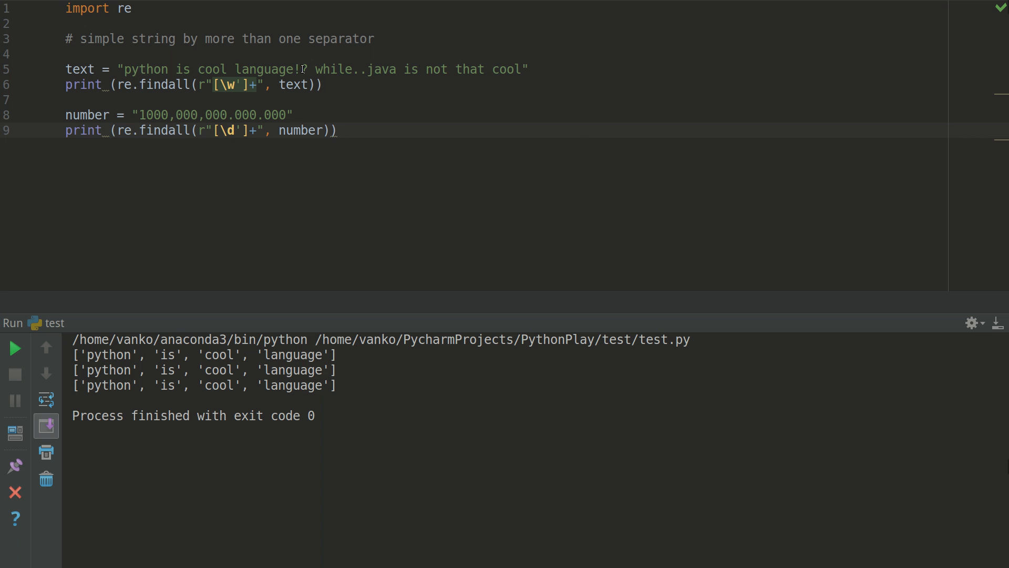
pyautogui.moveTo(378, 74)
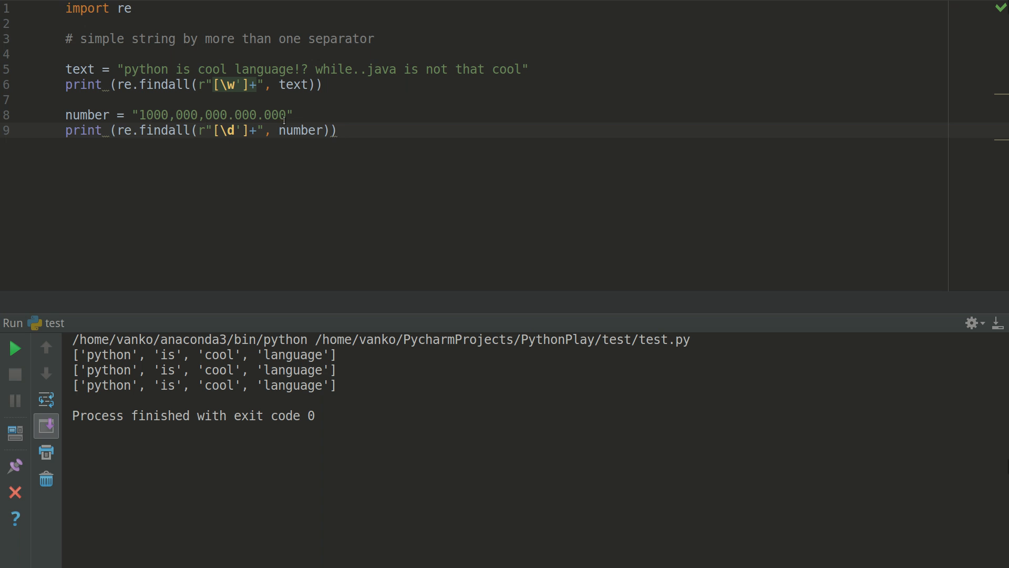
pyautogui.moveTo(147, 110)
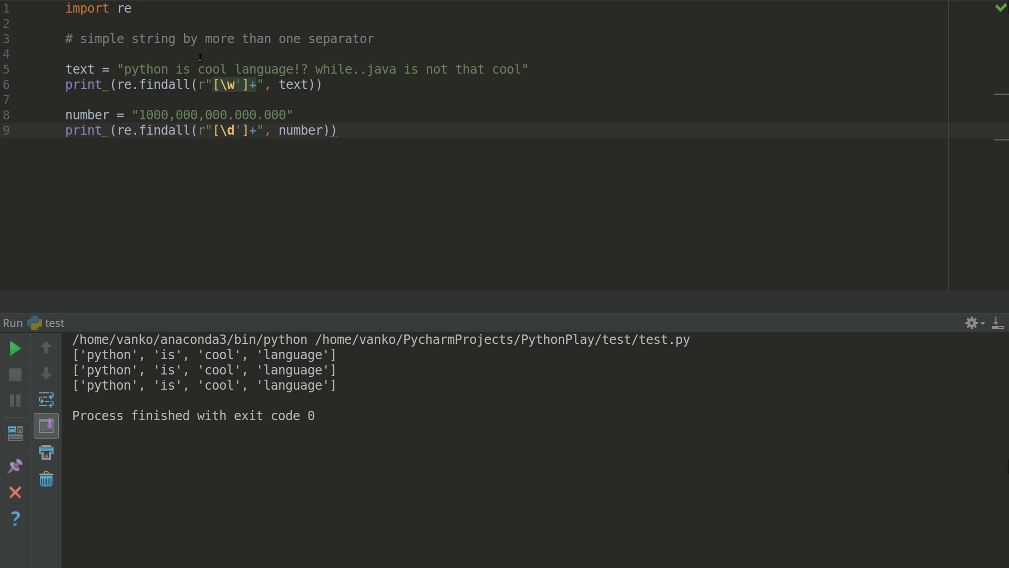
pyautogui.moveTo(188, 91)
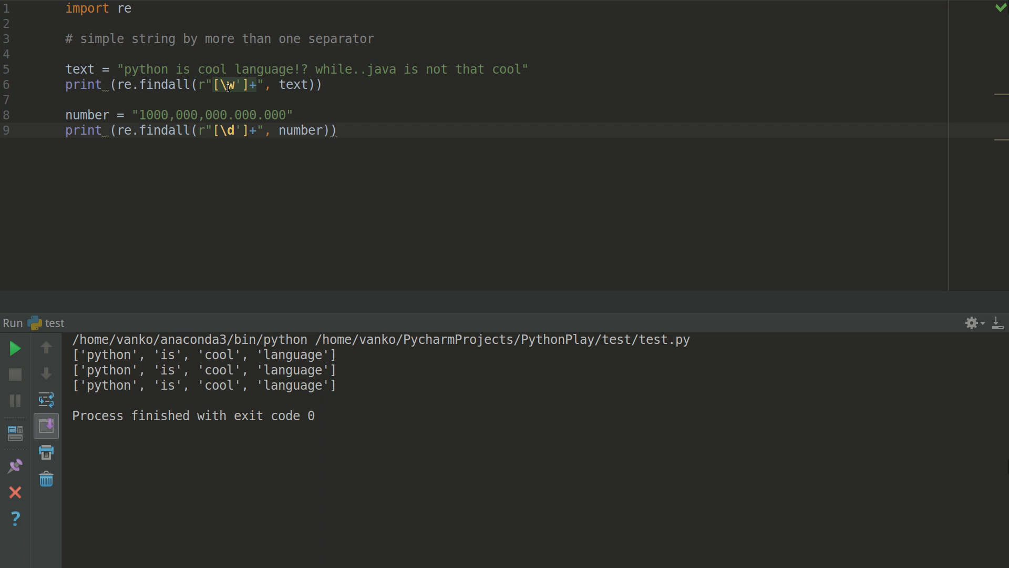
pyautogui.moveTo(249, 104)
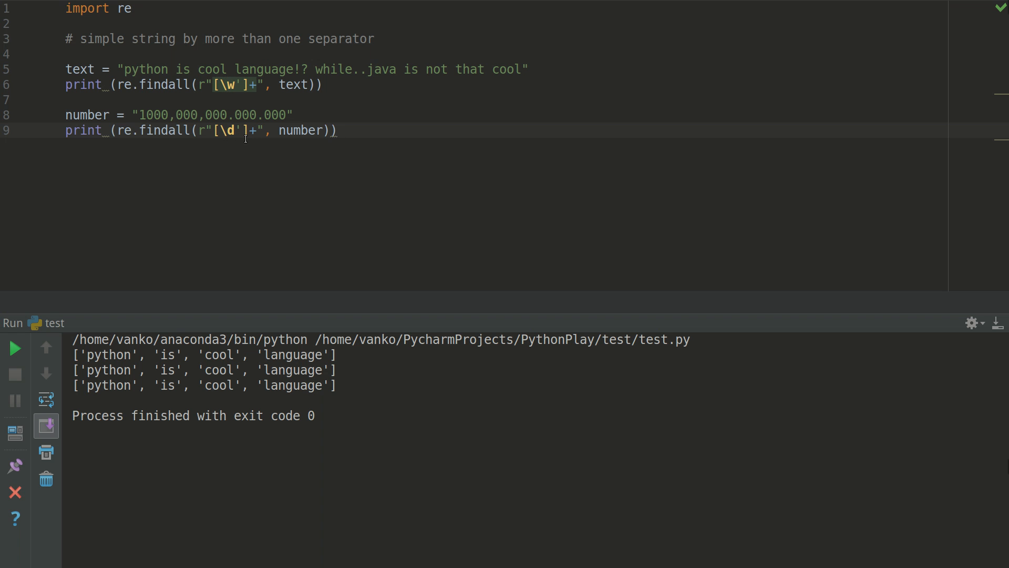
pyautogui.moveTo(278, 145)
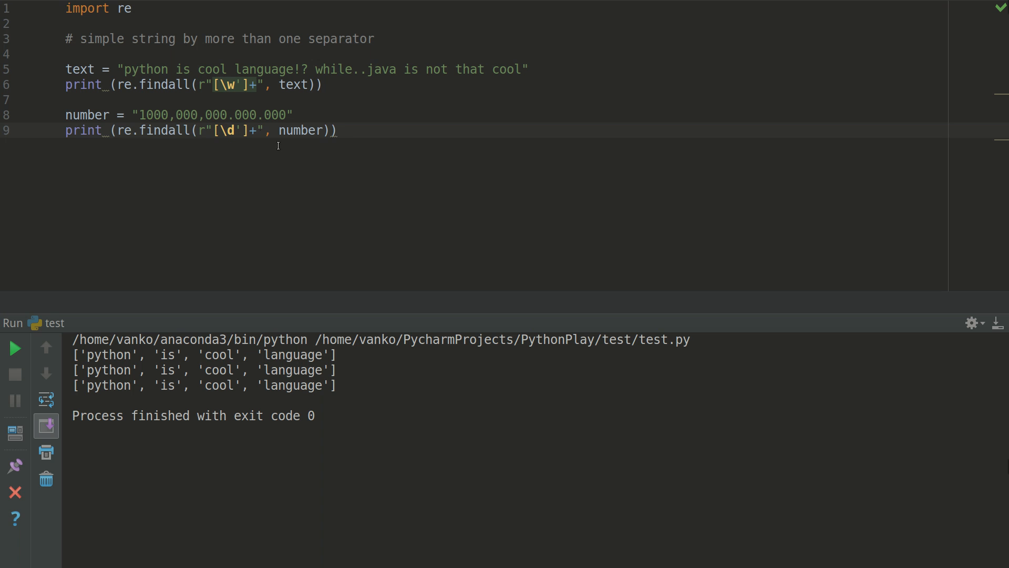
pyautogui.moveTo(258, 155)
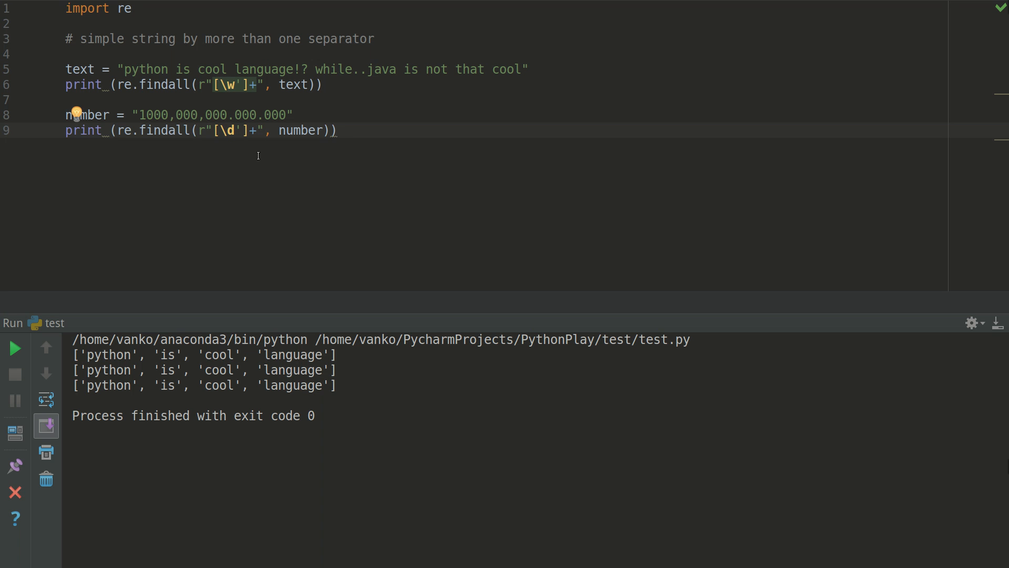
# Step: Run test.py to print the ten sentence words and five digit groups
pyautogui.click(14, 348)
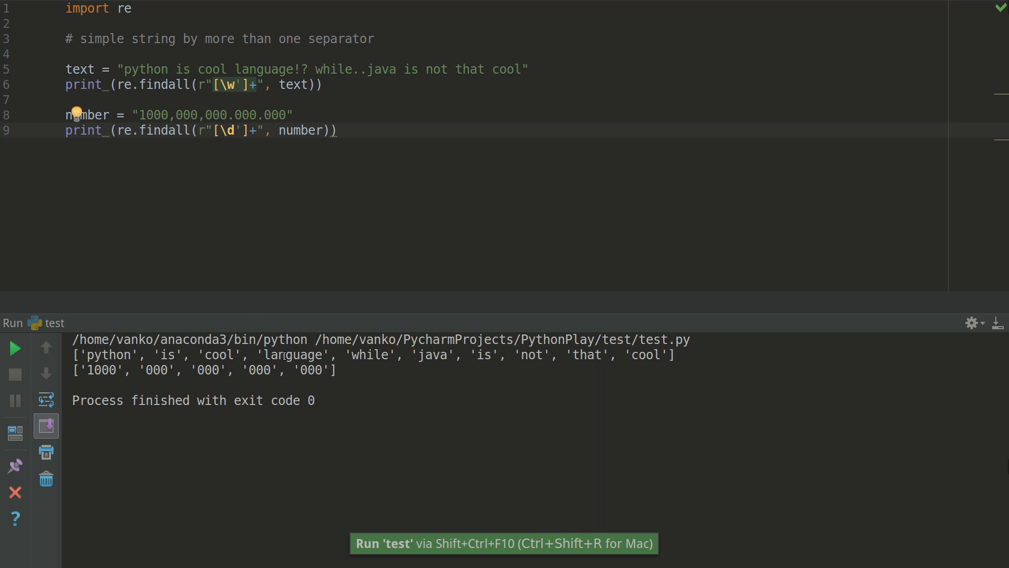
pyautogui.moveTo(718, 347)
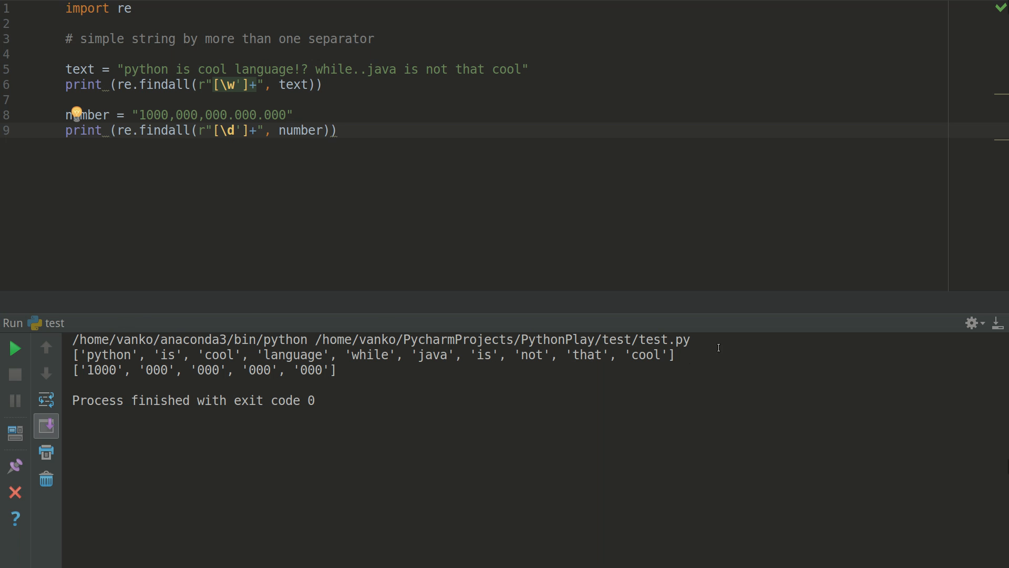
pyautogui.moveTo(457, 355)
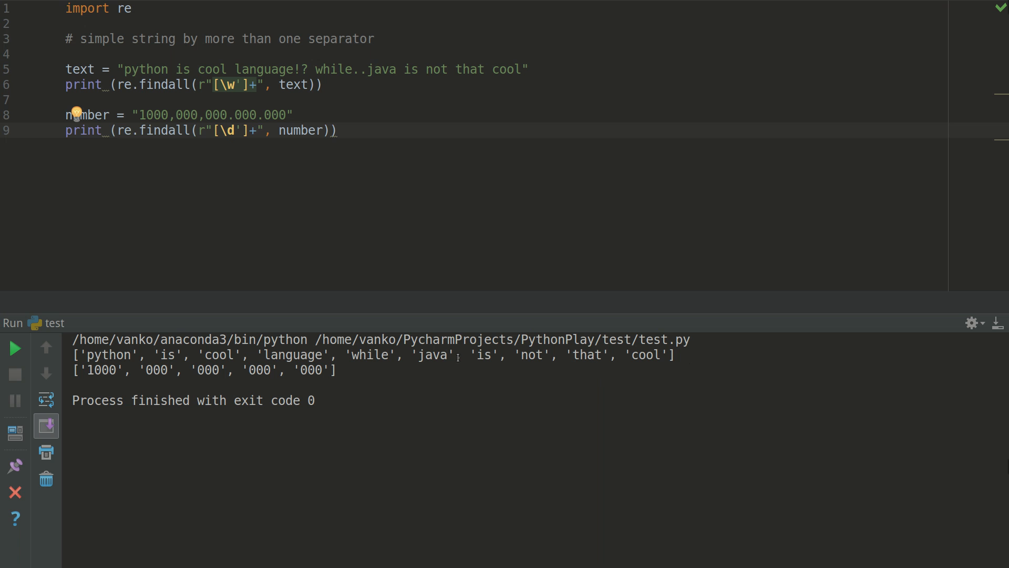
pyautogui.moveTo(335, 398)
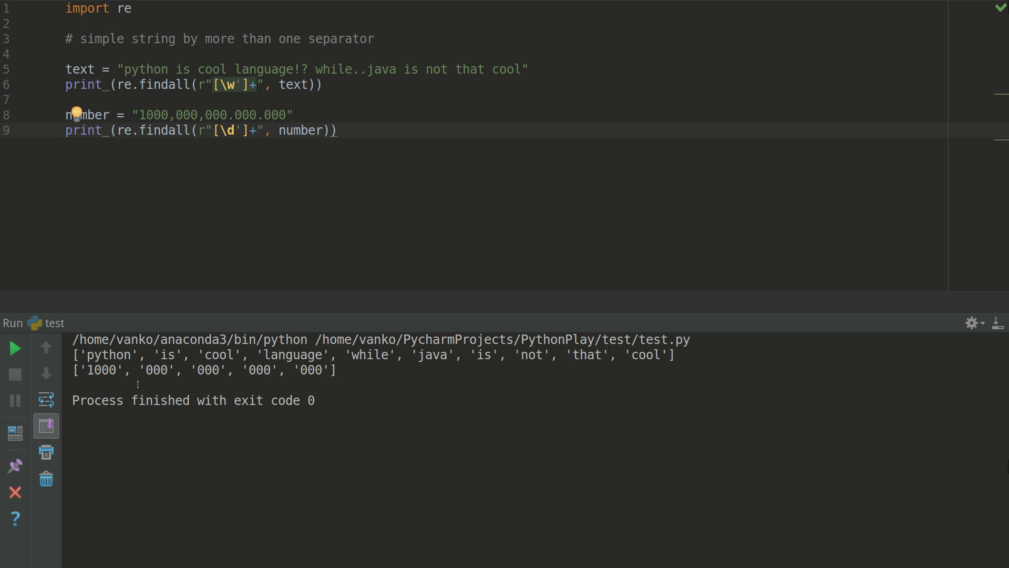
pyautogui.moveTo(596, 375)
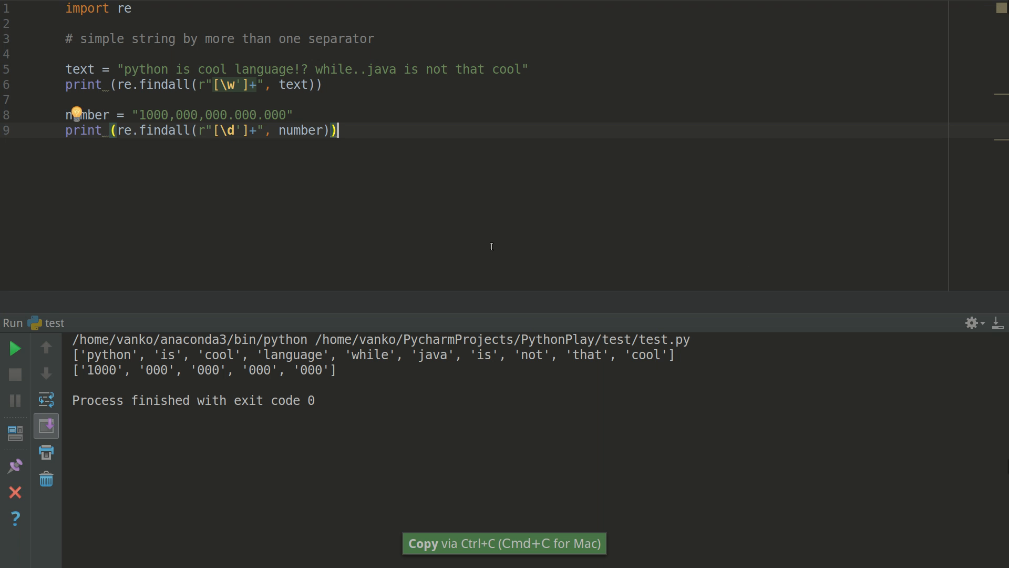
# Step: Paste the loop replacing ?, . and ! with spaces before splitting
pyautogui.press('ctrl+v')
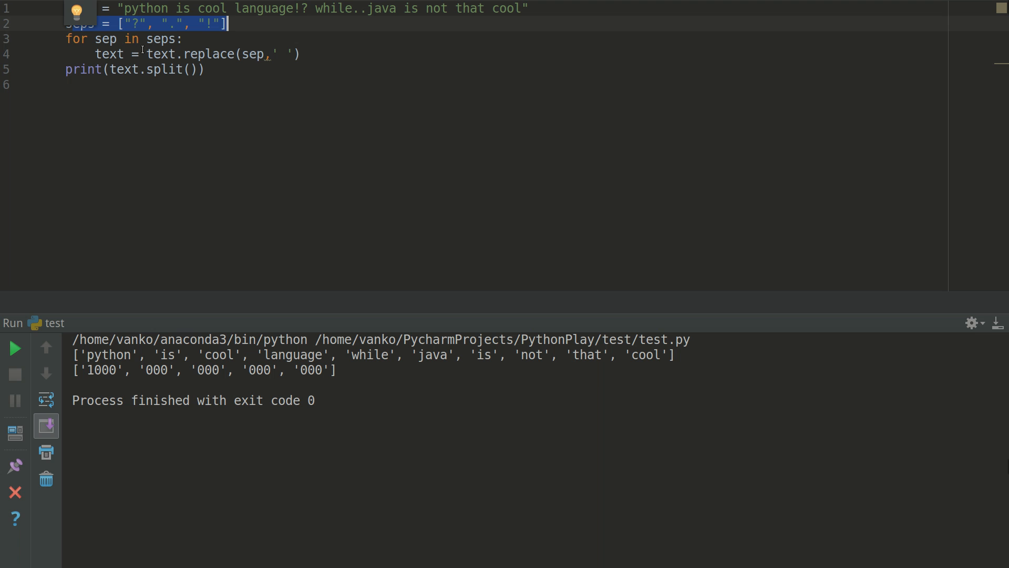
pyautogui.moveTo(273, 56)
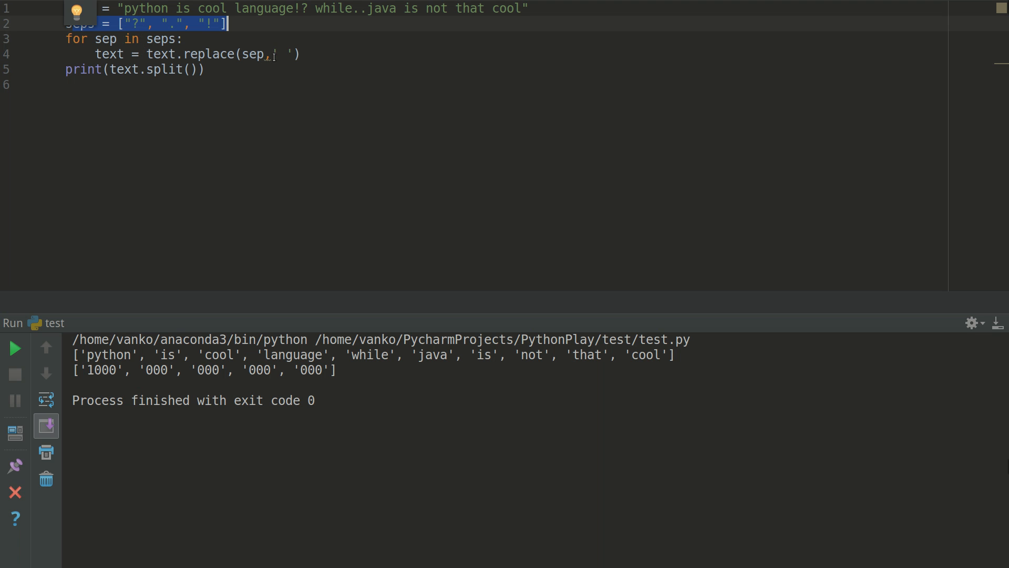
pyautogui.moveTo(175, 109)
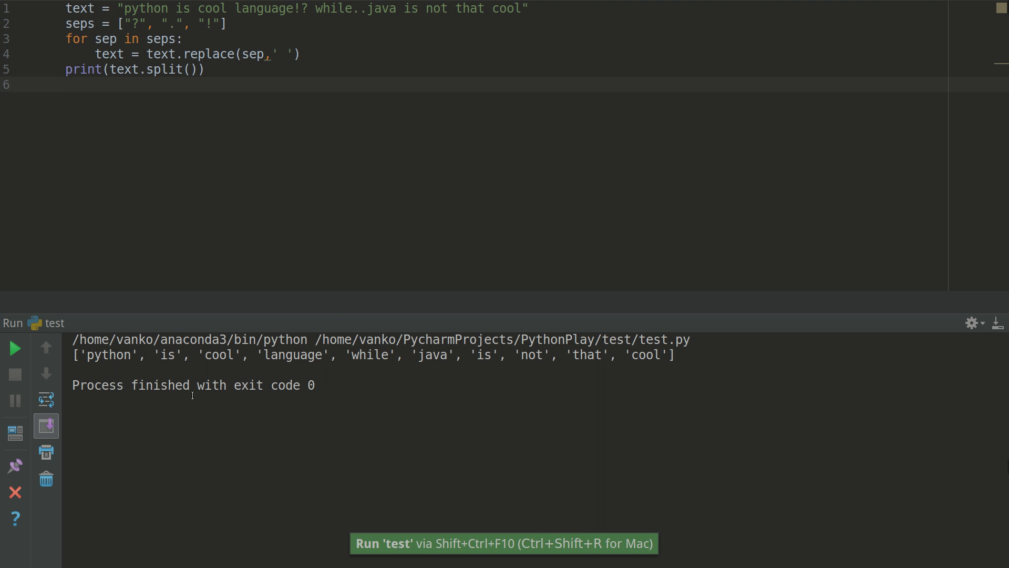
pyautogui.moveTo(412, 385)
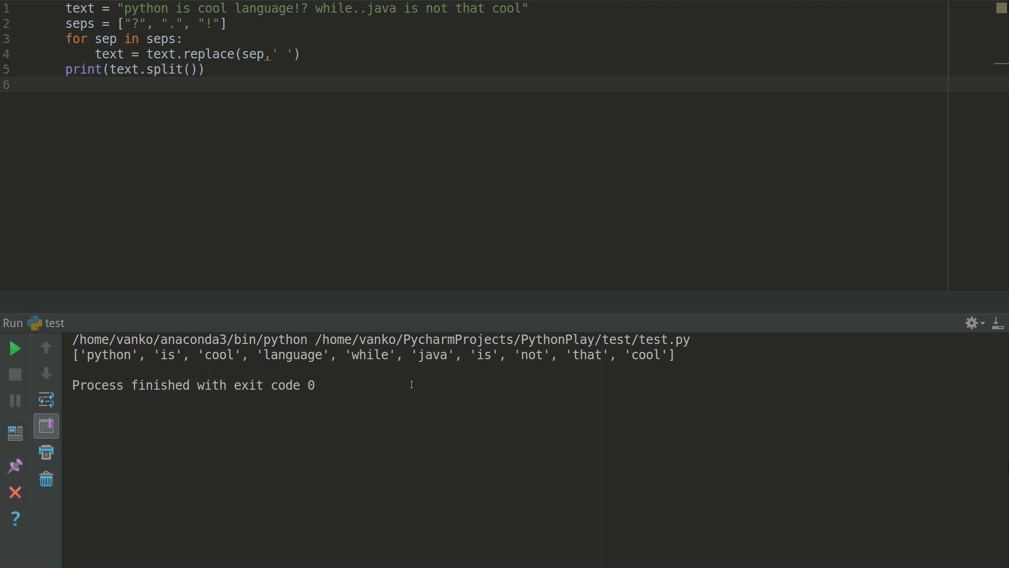
pyautogui.moveTo(596, 405)
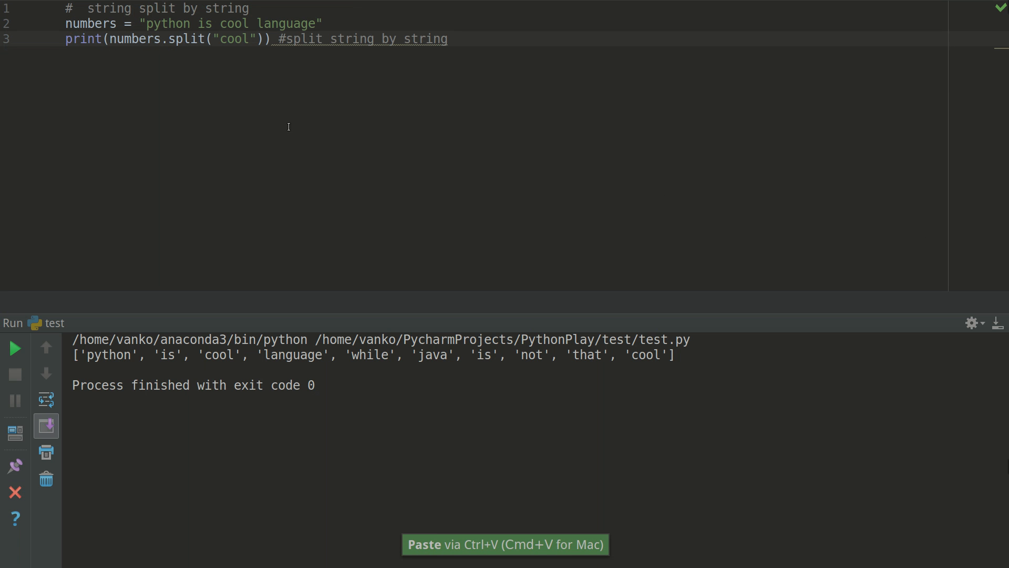
pyautogui.moveTo(226, 61)
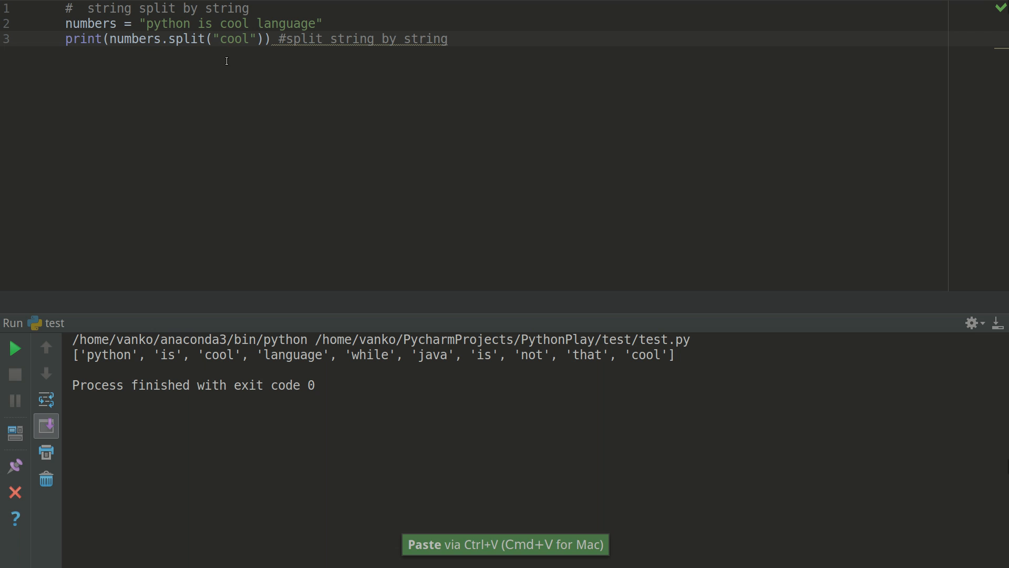
# Step: Run the split-on-'cool' script, printing 'python is ' and ' language'
pyautogui.click(447, 38)
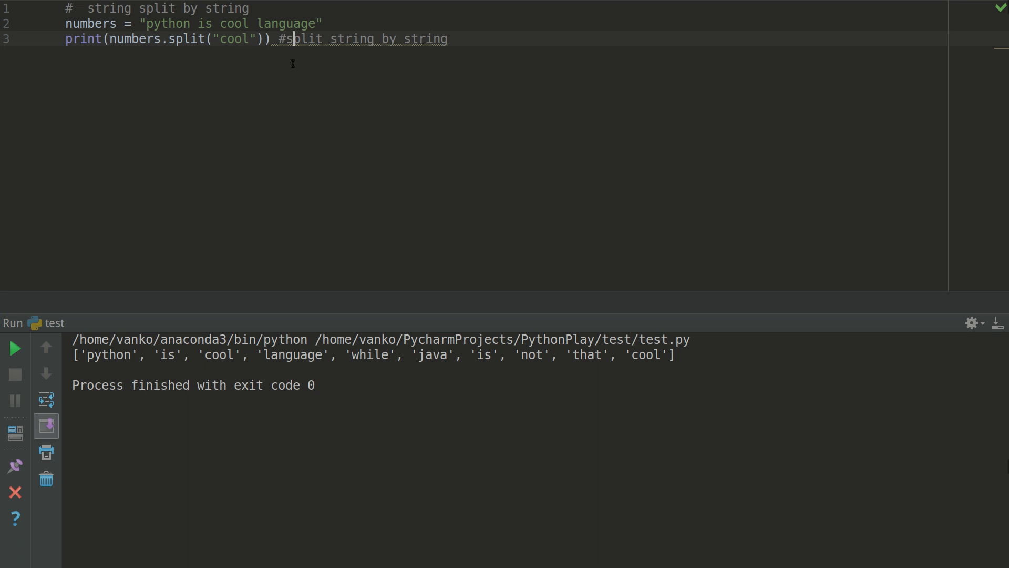
pyautogui.click(14, 348)
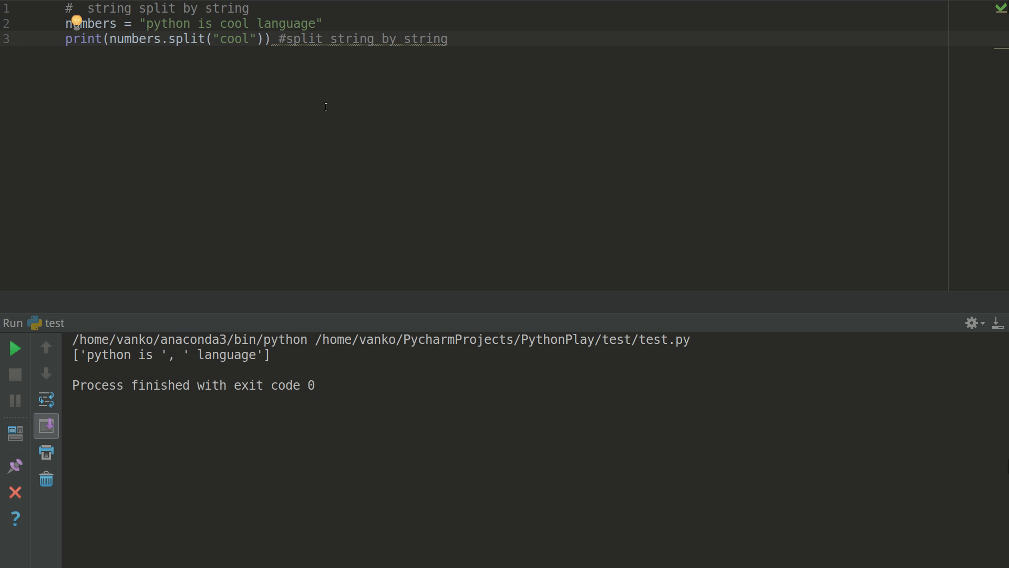
pyautogui.moveTo(670, 206)
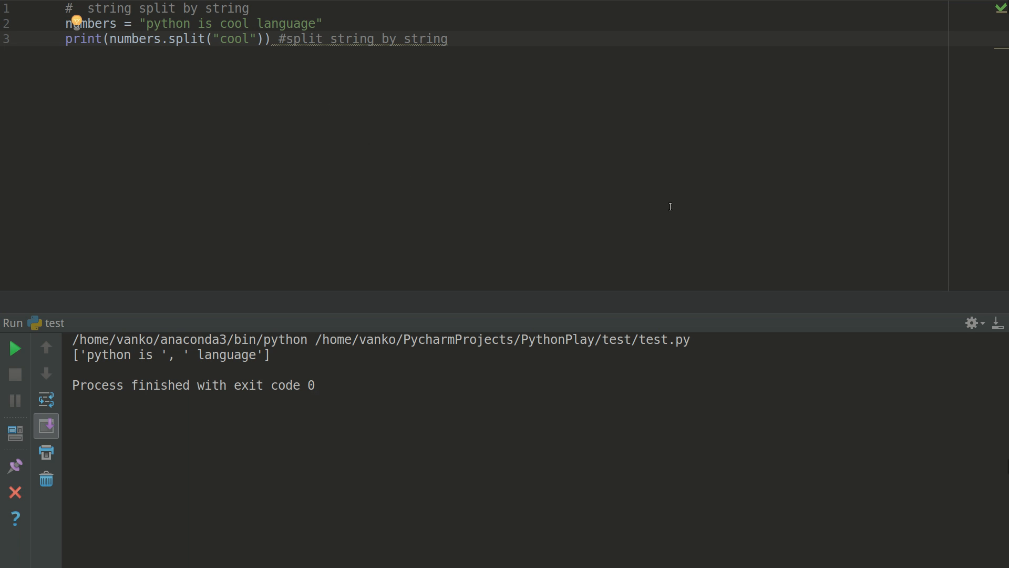